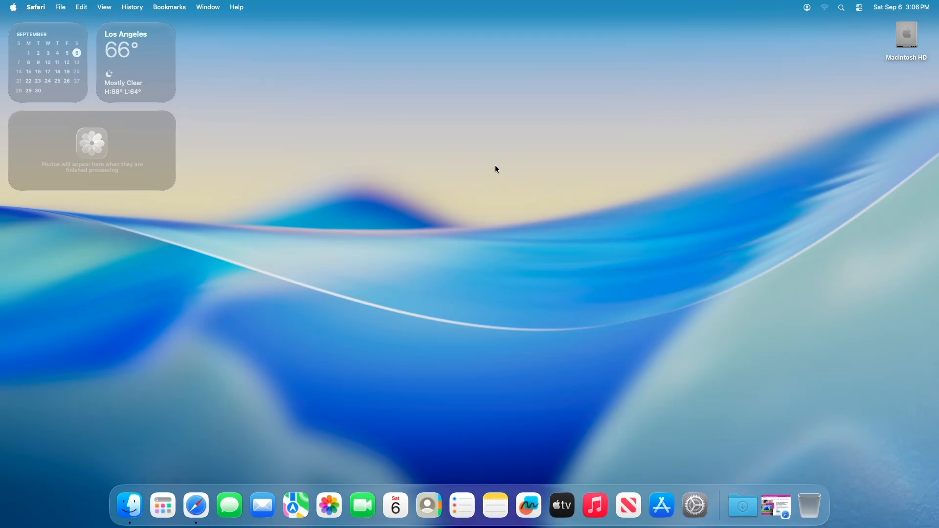
mouse_move(777, 424)
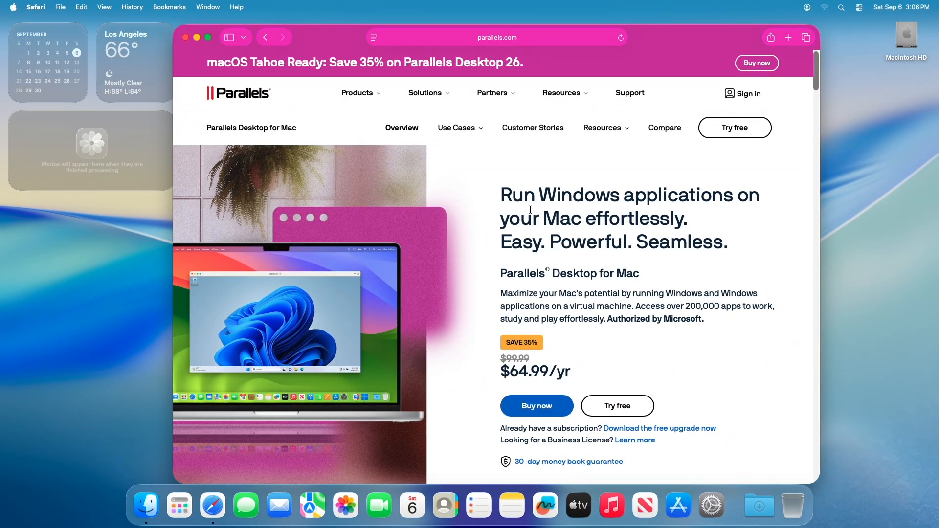
scroll(down, 3)
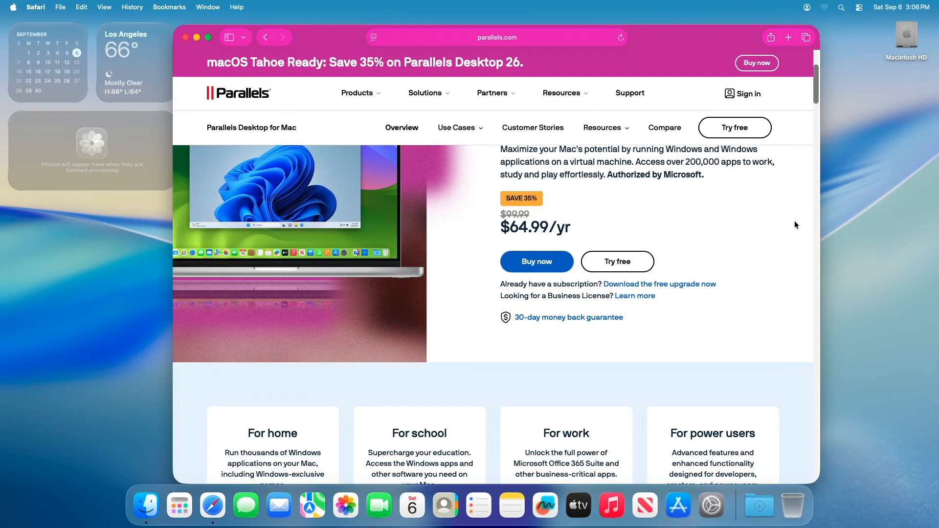
scroll(down, 3)
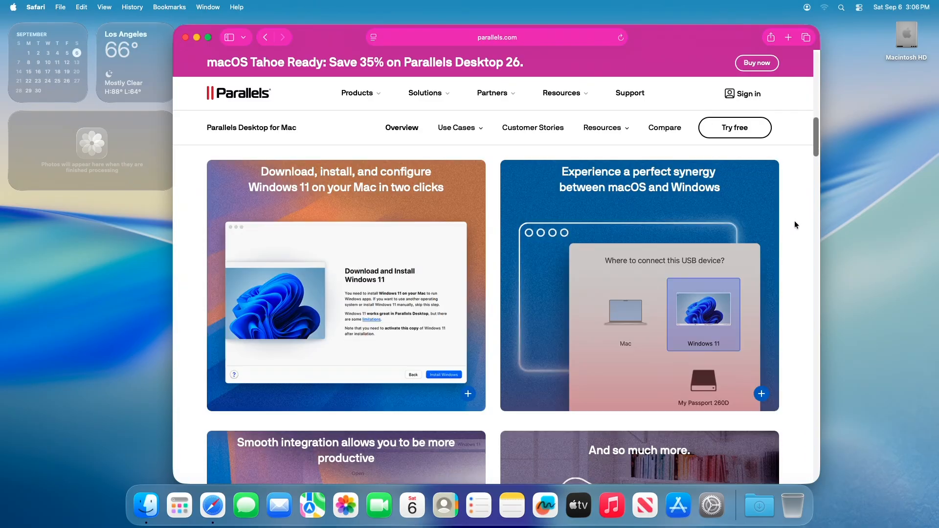
scroll(down, 3)
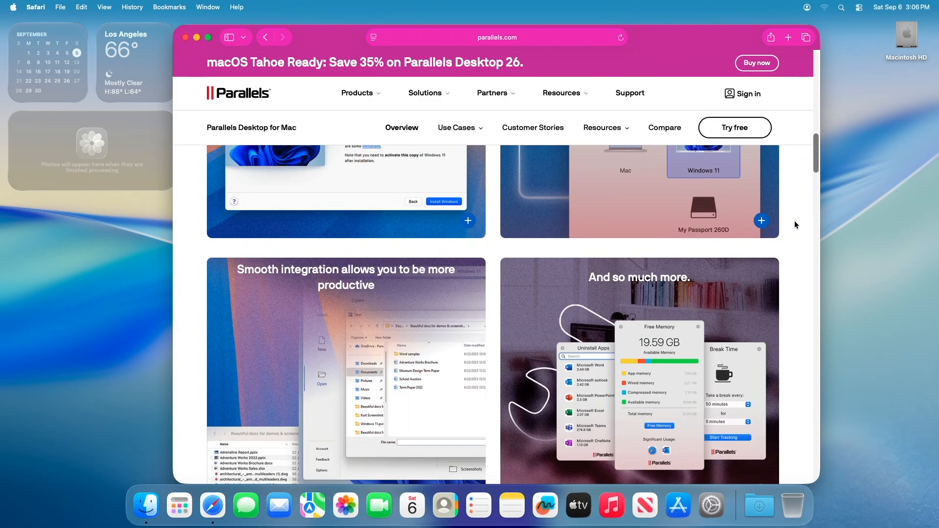
scroll(down, 3)
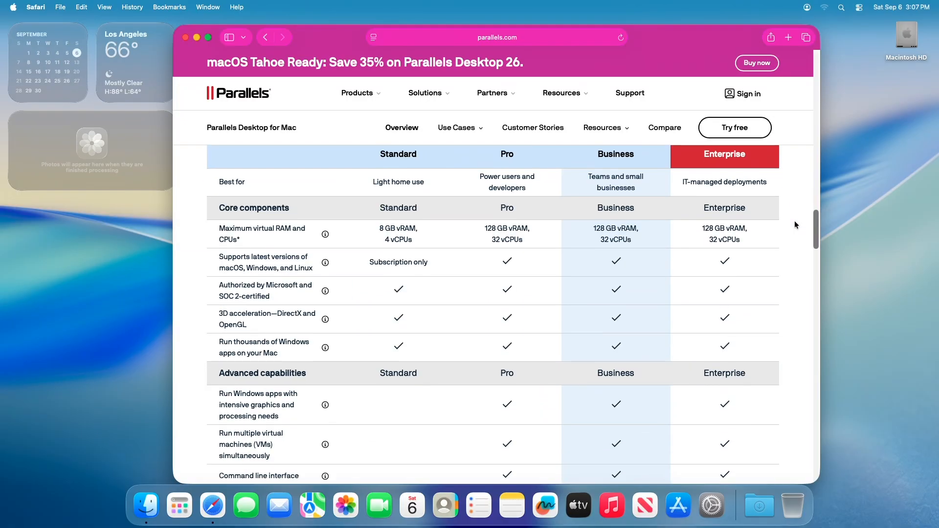
scroll(down, 3)
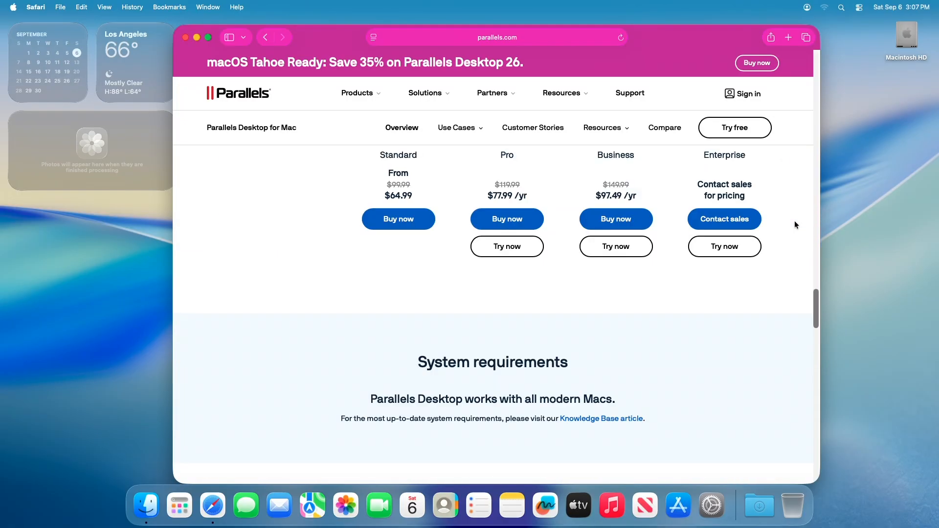
scroll(down, 3)
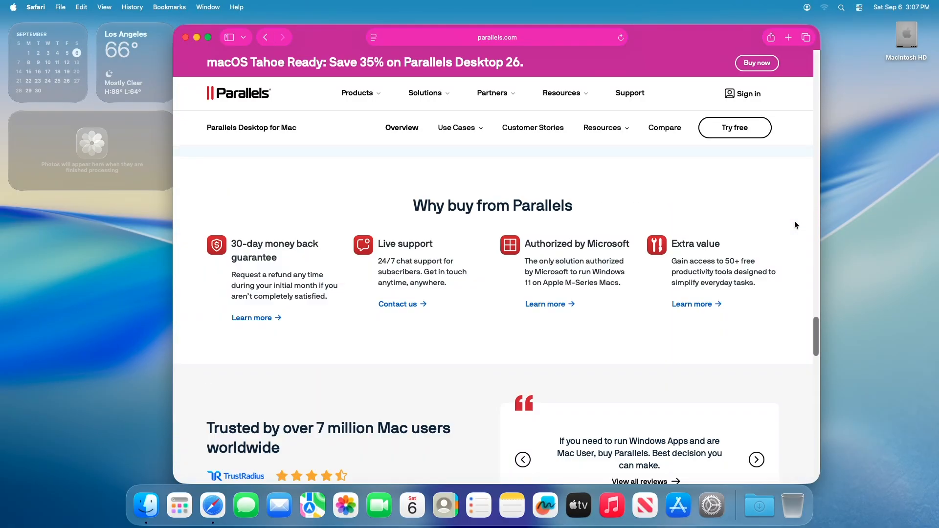
scroll(up, 3)
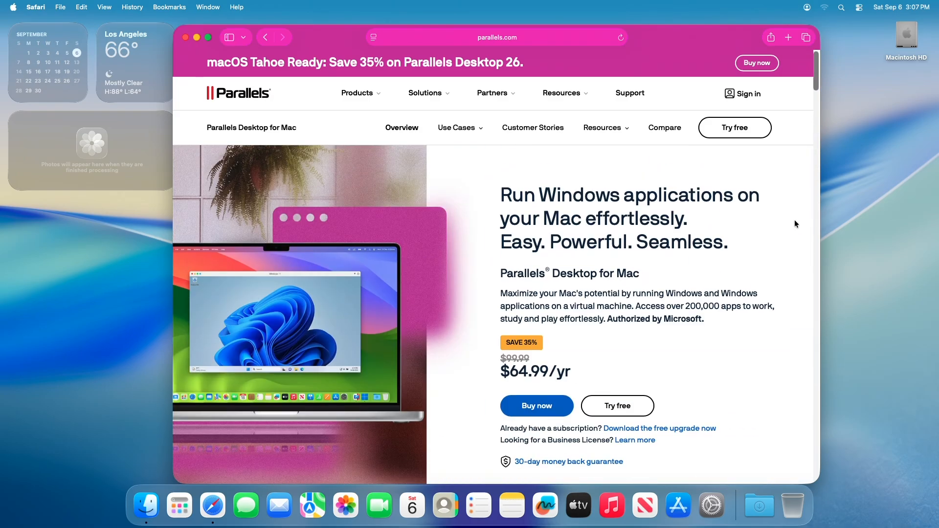
mouse_move(608, 391)
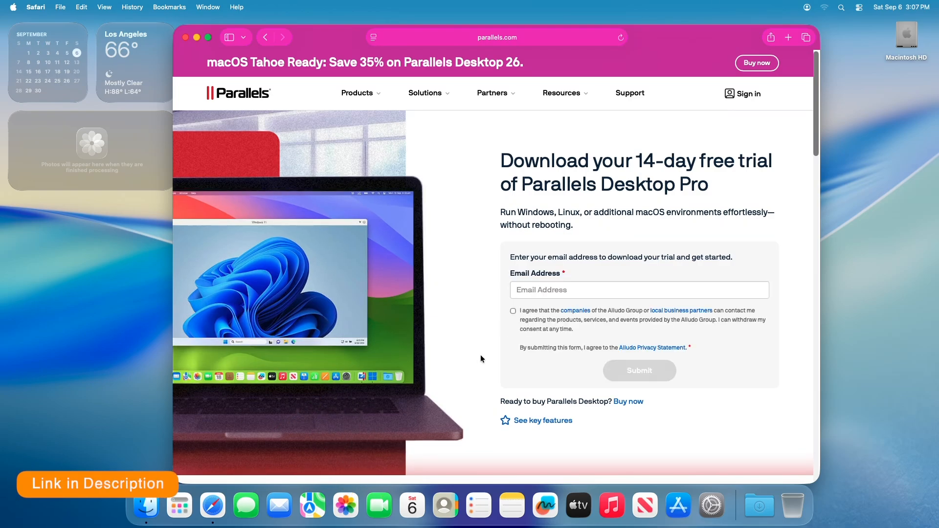
- Enter the email address, agree to the contact consent terms and submit the trial form
click(640, 290)
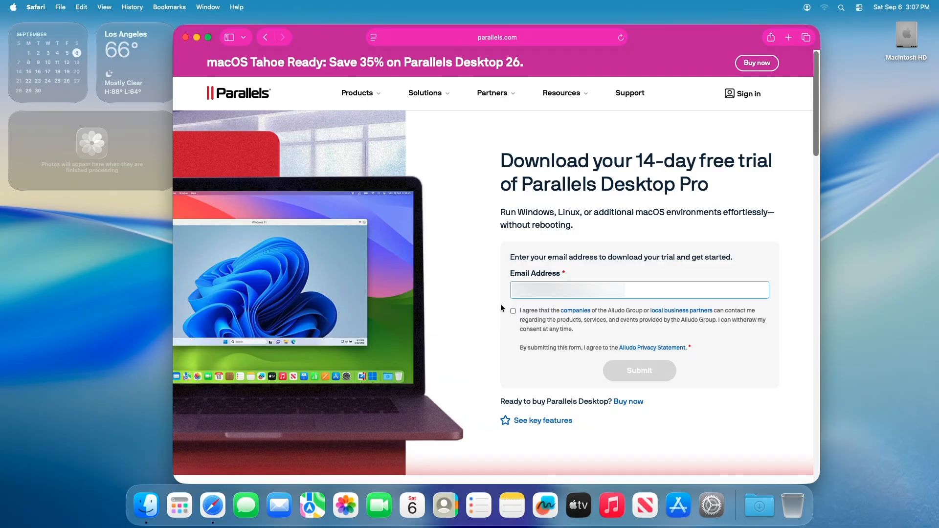
click(513, 311)
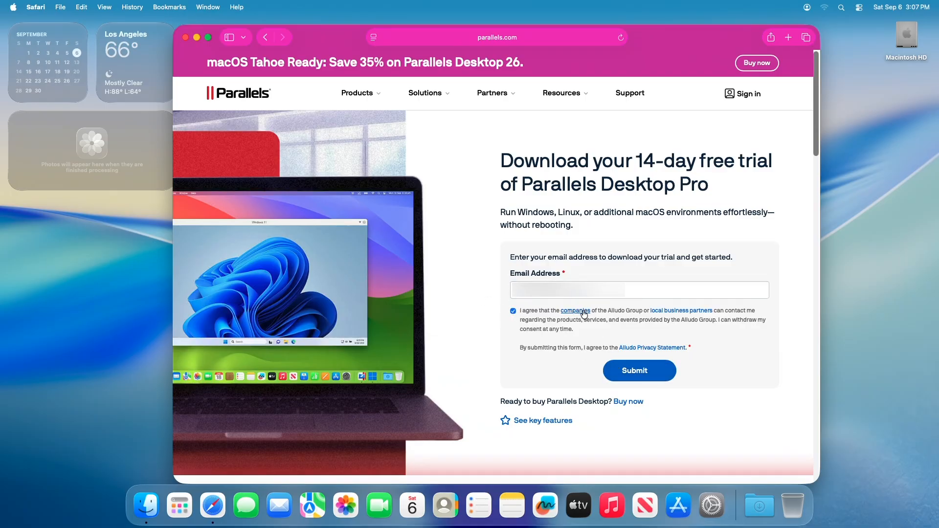
click(640, 370)
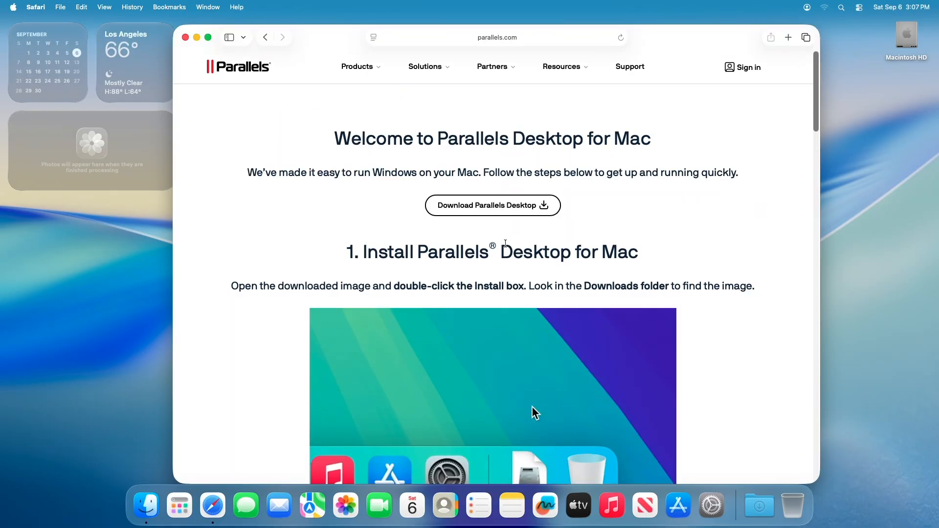
- Download the Parallels Desktop installer, allowing downloads from the Parallels site
click(492, 206)
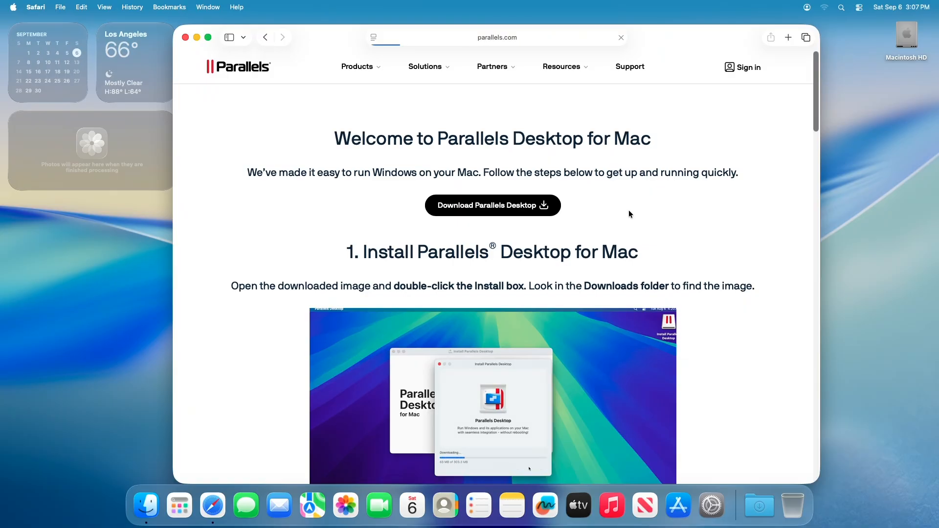
click(492, 205)
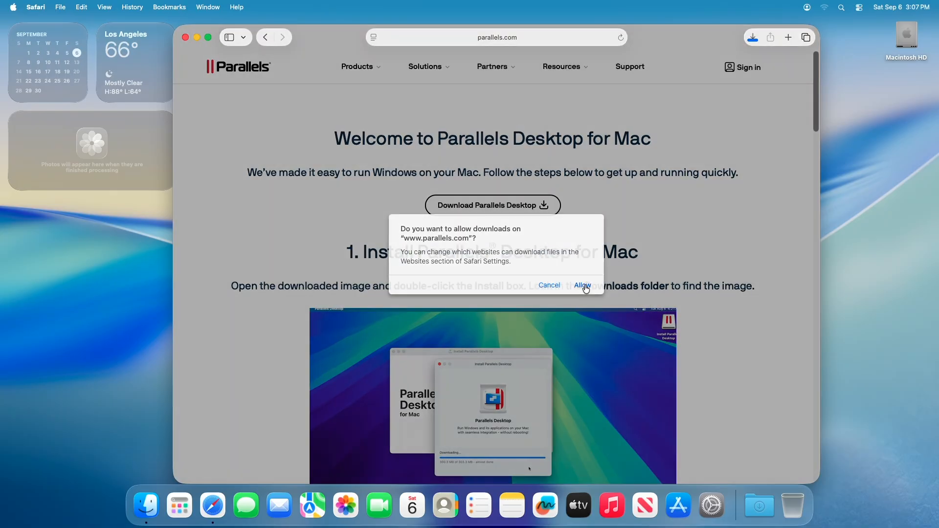
click(582, 285)
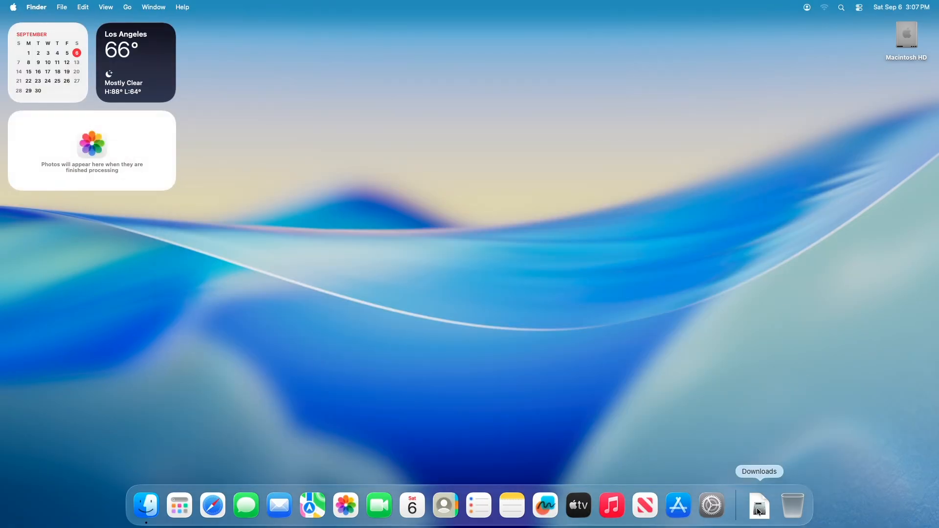
mouse_move(735, 427)
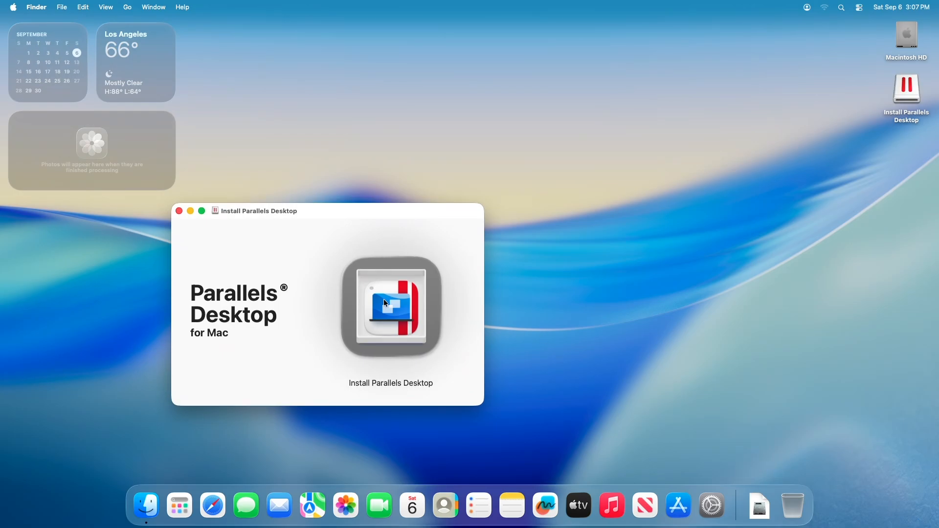
- Launch Install Parallels Desktop from the disk image and confirm opening the downloaded app
double_click(385, 305)
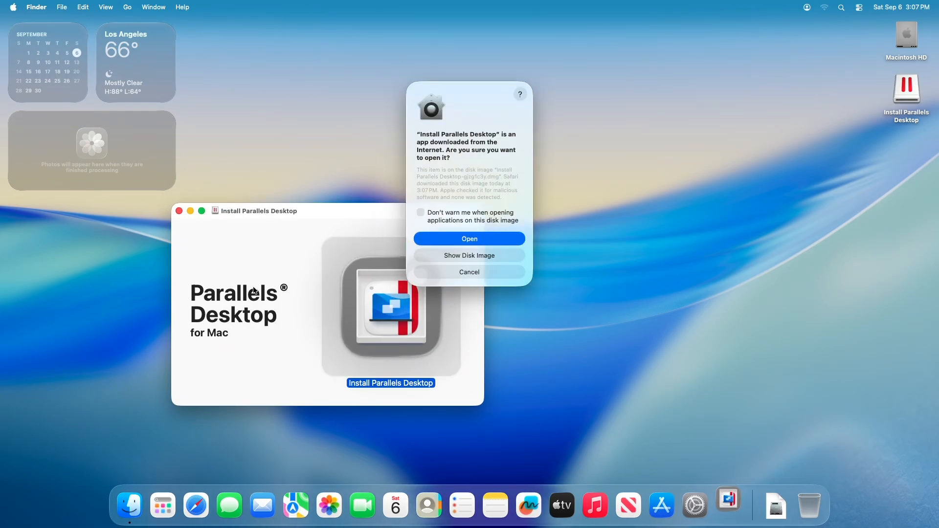
click(470, 239)
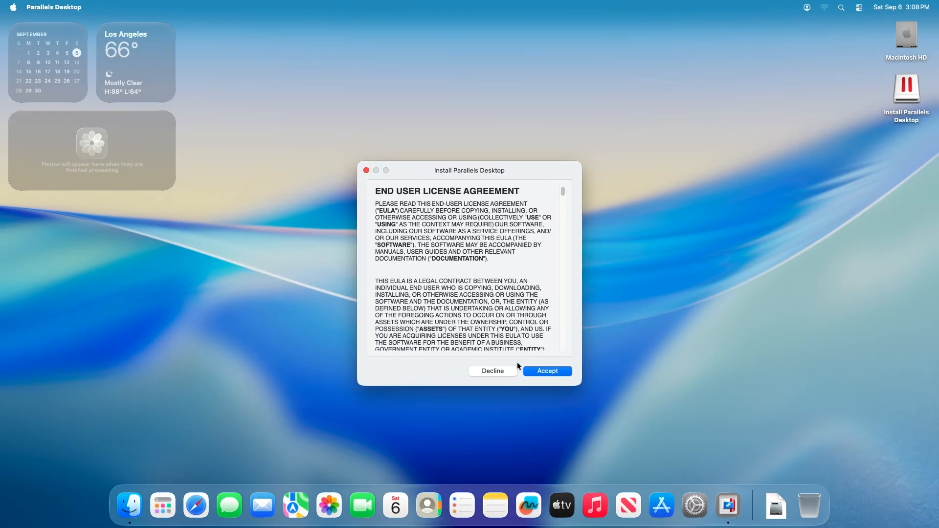
- Accept the EULA and authorize the installation with the administrator password
click(548, 371)
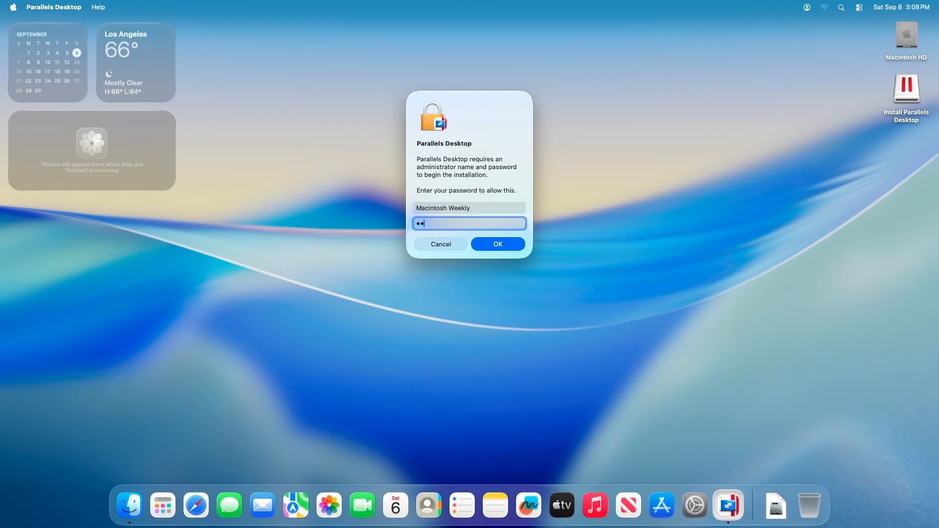
click(497, 244)
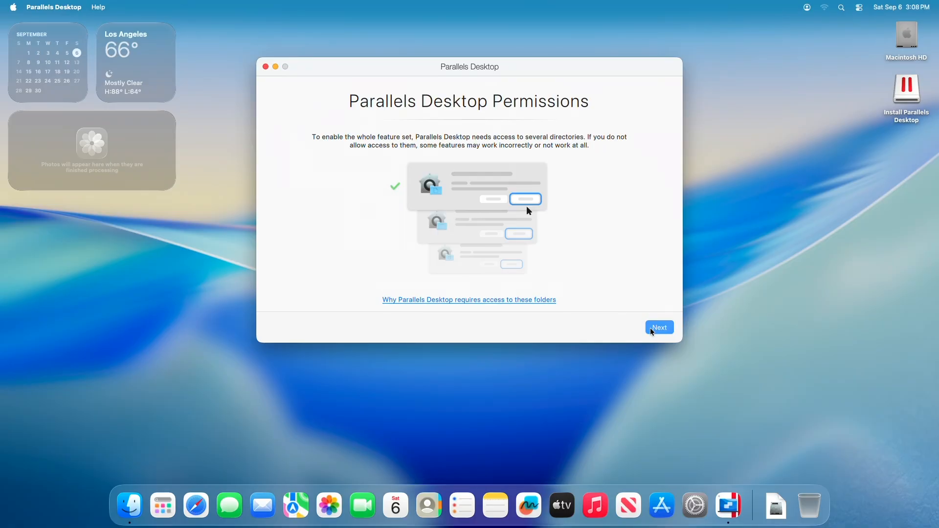
- Allow access to the Desktop, Documents and Downloads folders and finish the permissions setup
click(659, 327)
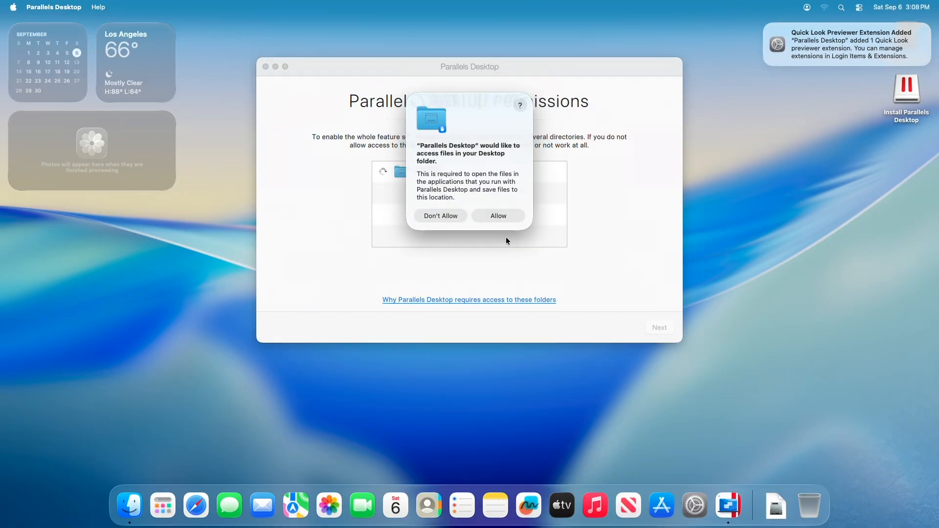
click(498, 215)
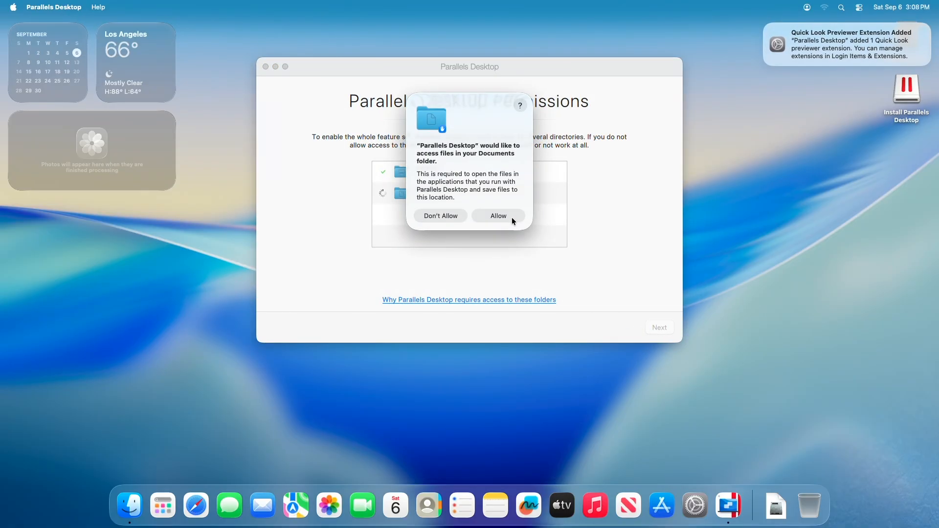
click(498, 215)
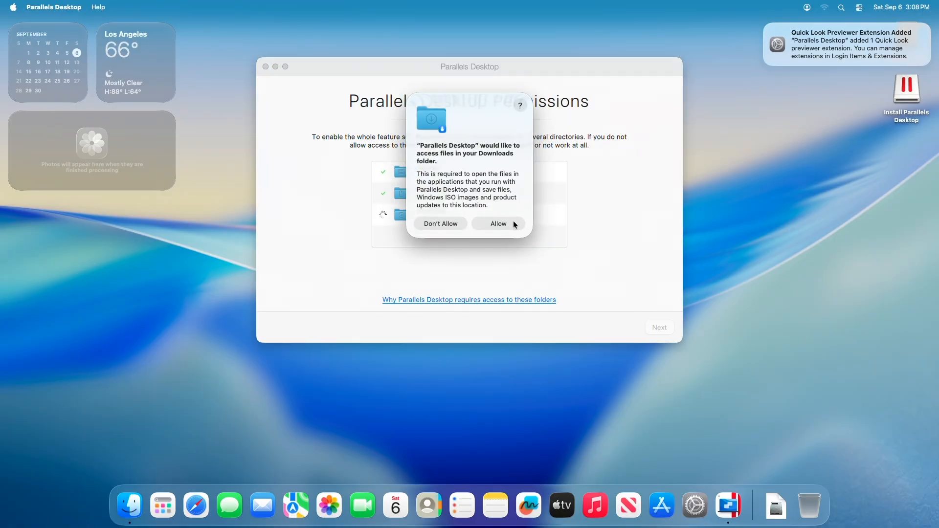
click(498, 223)
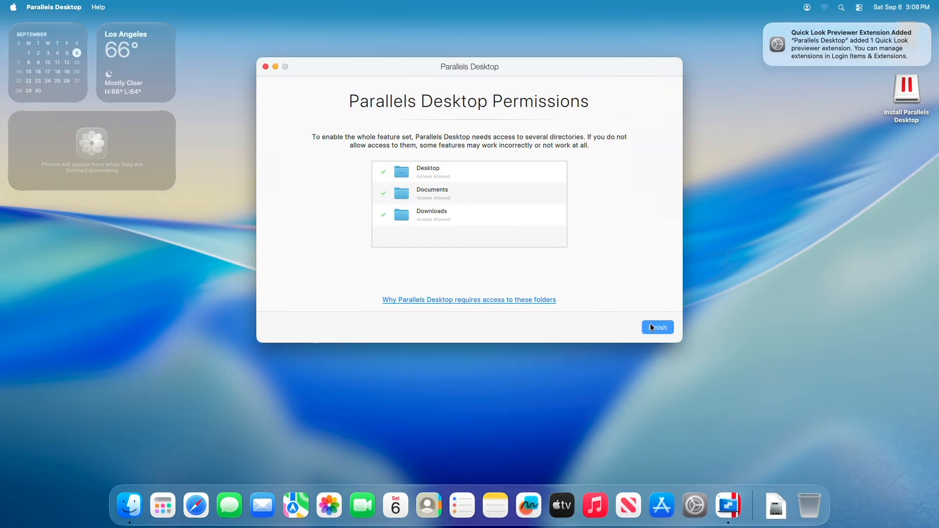
click(657, 327)
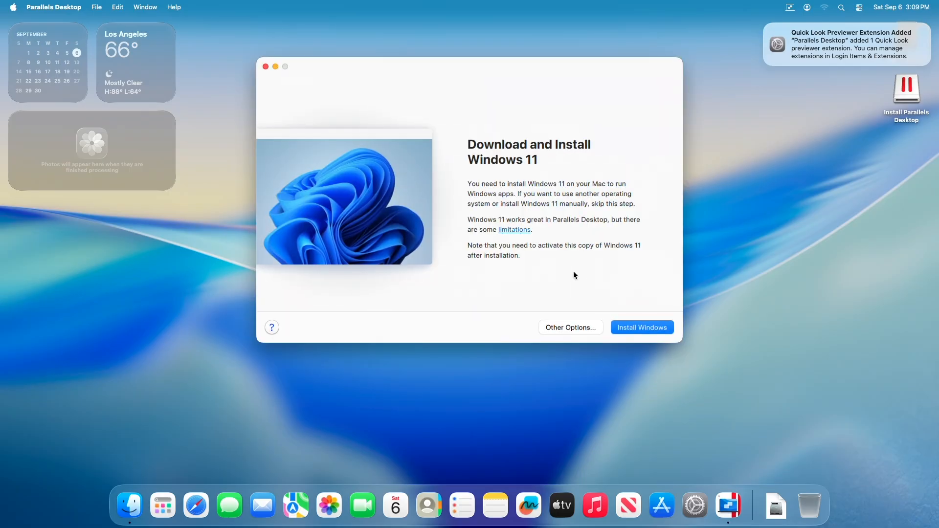
mouse_move(524, 300)
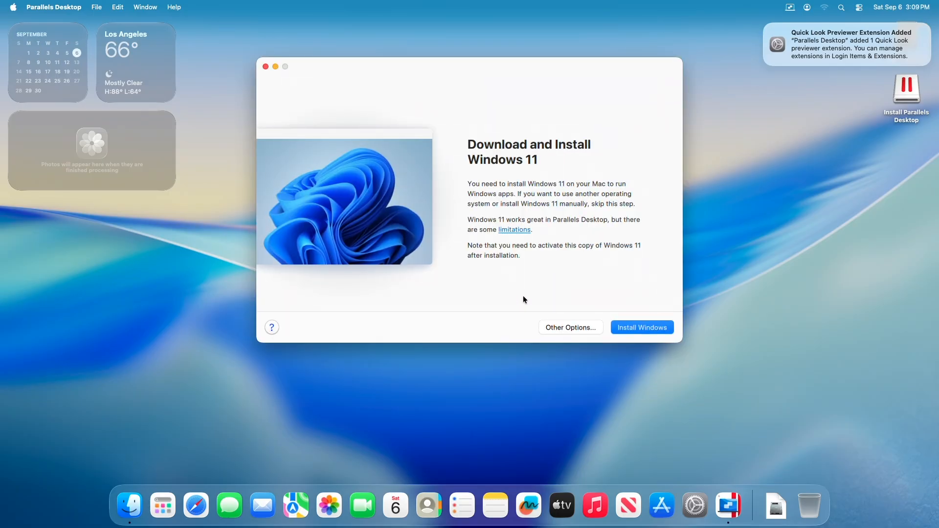
mouse_move(520, 288)
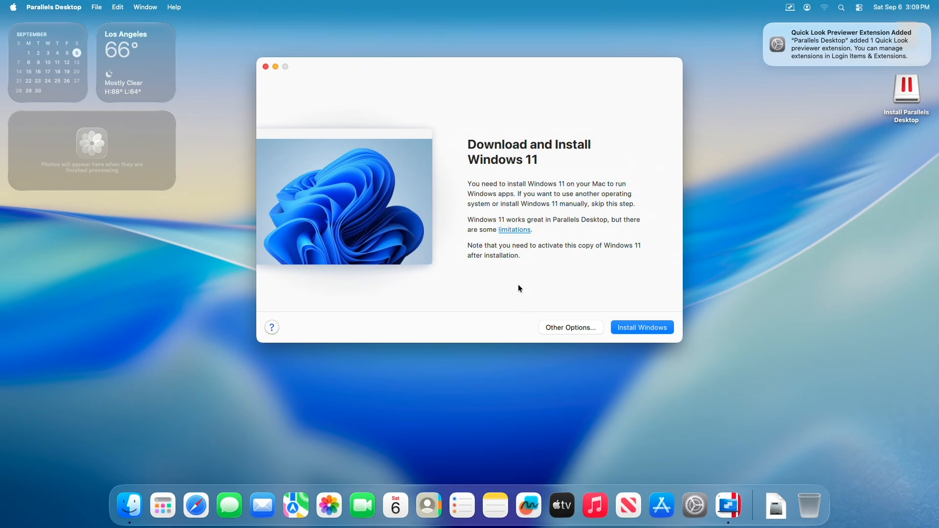
mouse_move(512, 236)
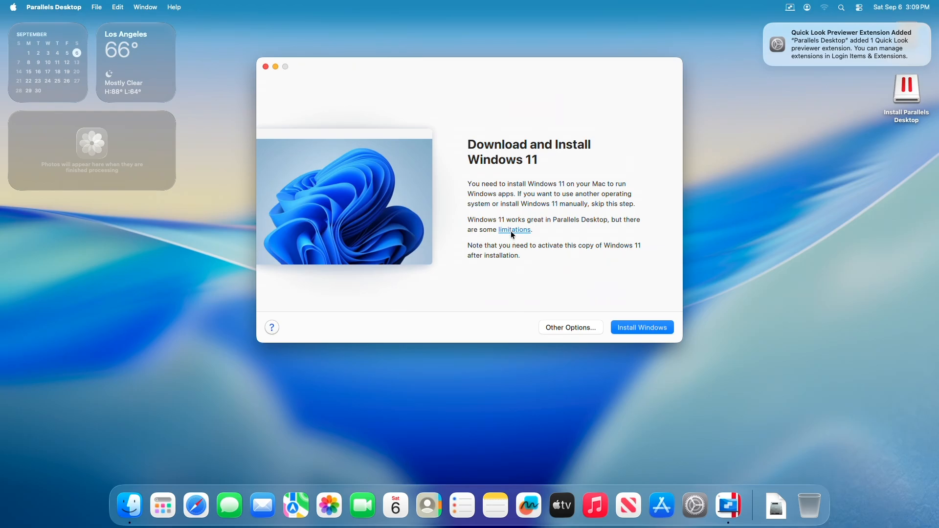
- Follow the limitations link to the Knowledge Base article on Windows 11 on Apple silicon
click(514, 230)
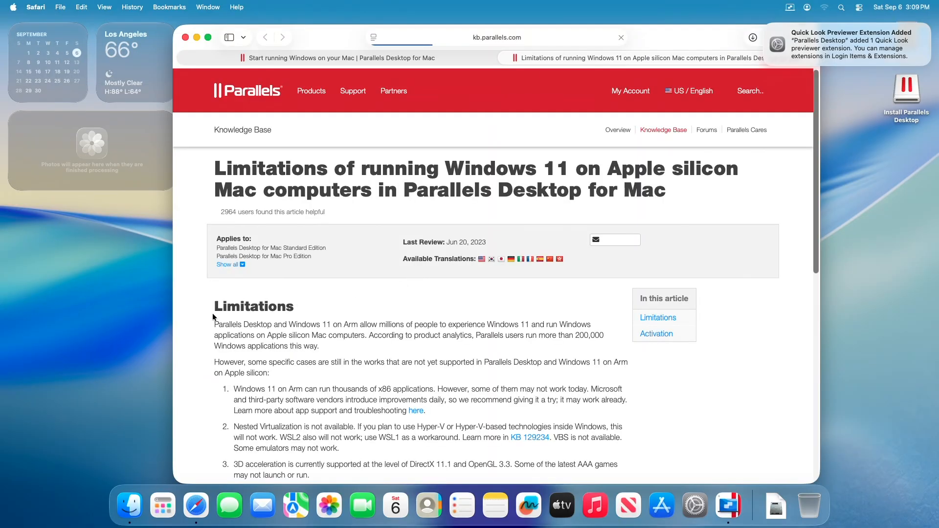
- Scroll down through the Windows 11 limitations article
scroll(down, 3)
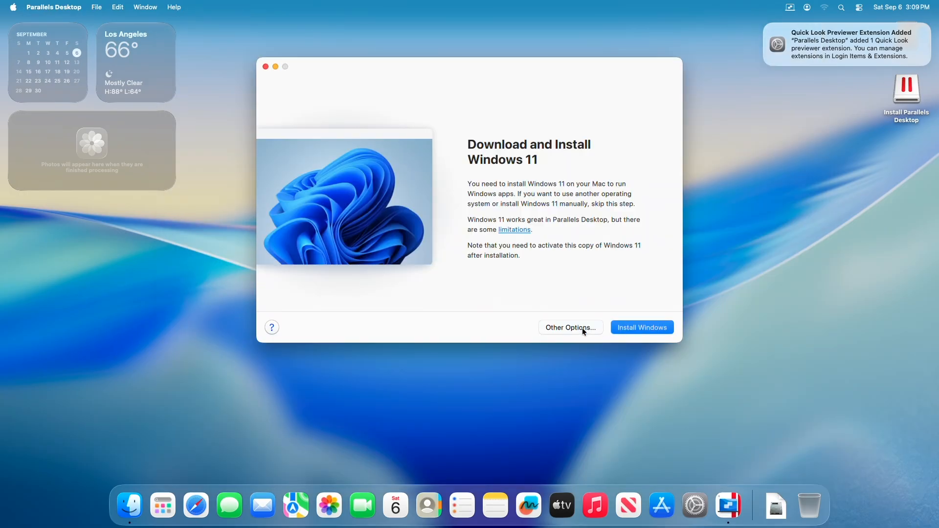
- Browse the Free Systems under Other Options, then choose Get Windows 11 from Microsoft
click(571, 327)
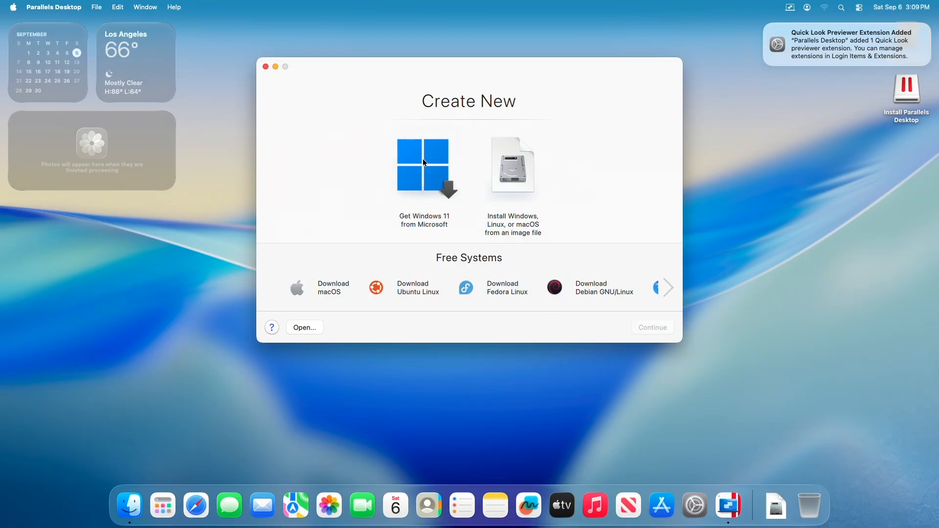
mouse_move(401, 327)
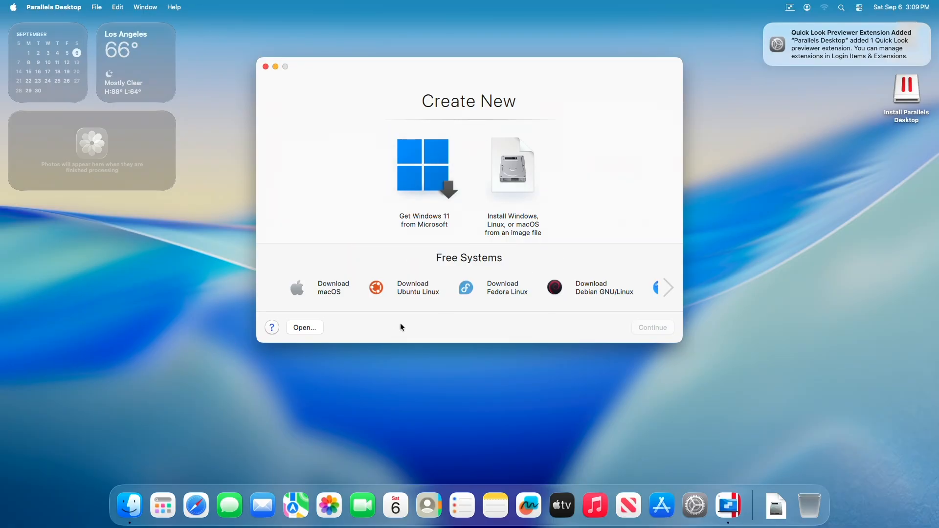
click(666, 288)
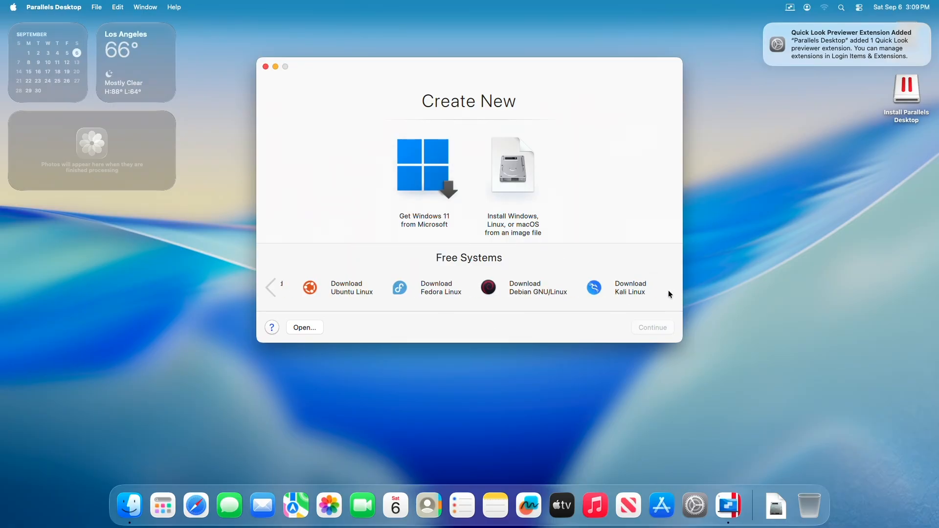
click(270, 288)
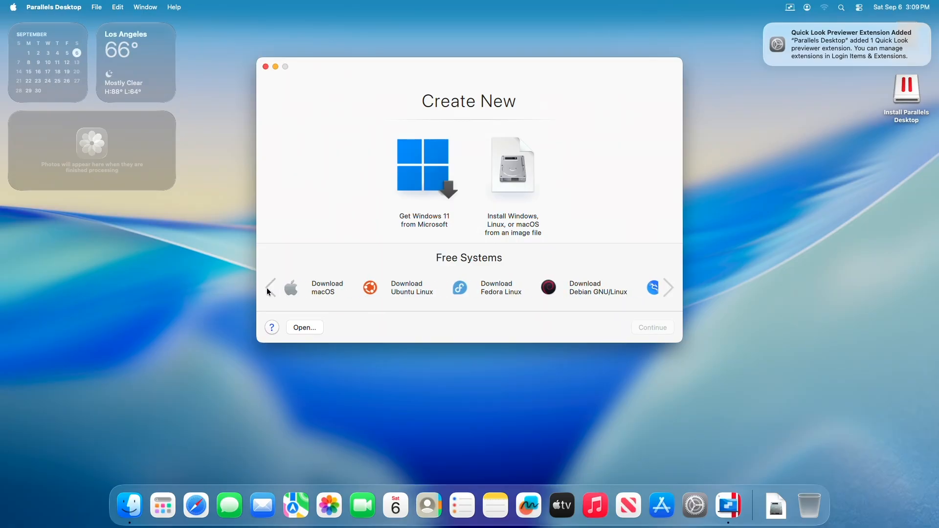
click(425, 165)
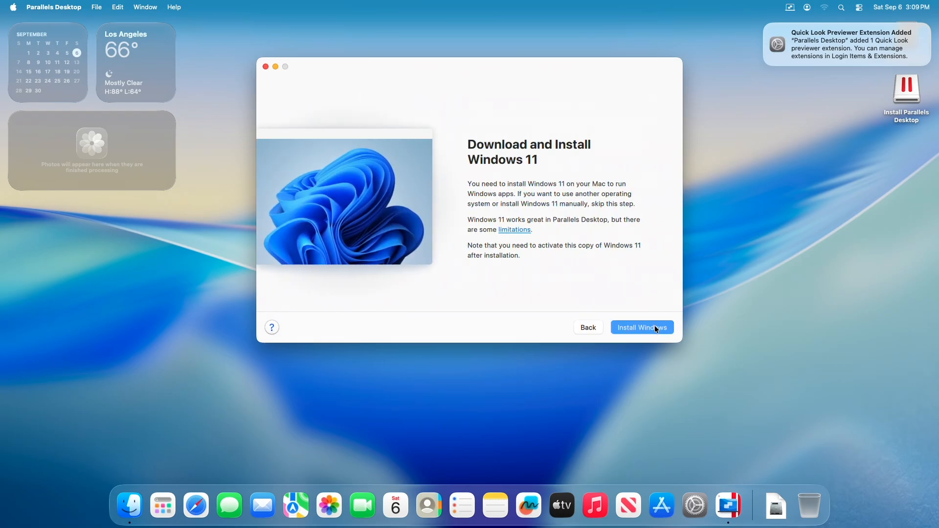
- Start the Install Windows download of the 4.53 GB Windows 11 image
click(641, 327)
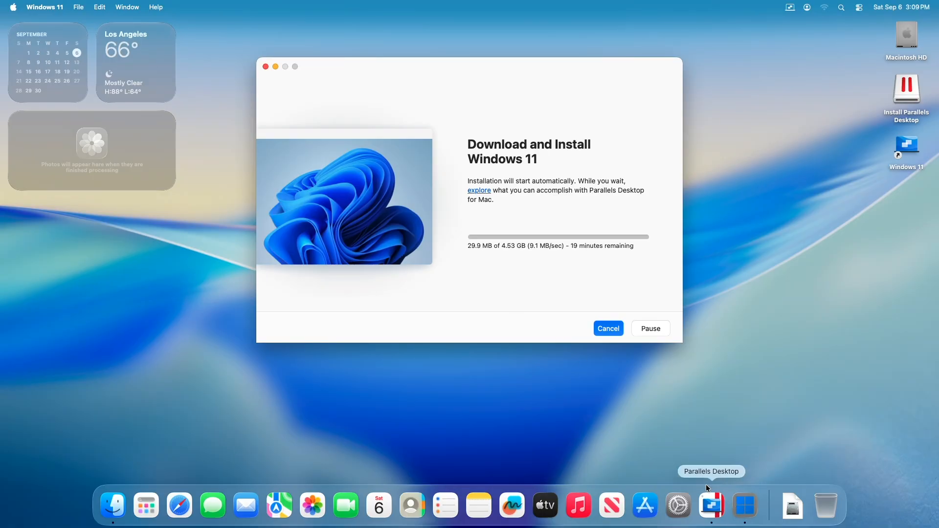
mouse_move(468, 282)
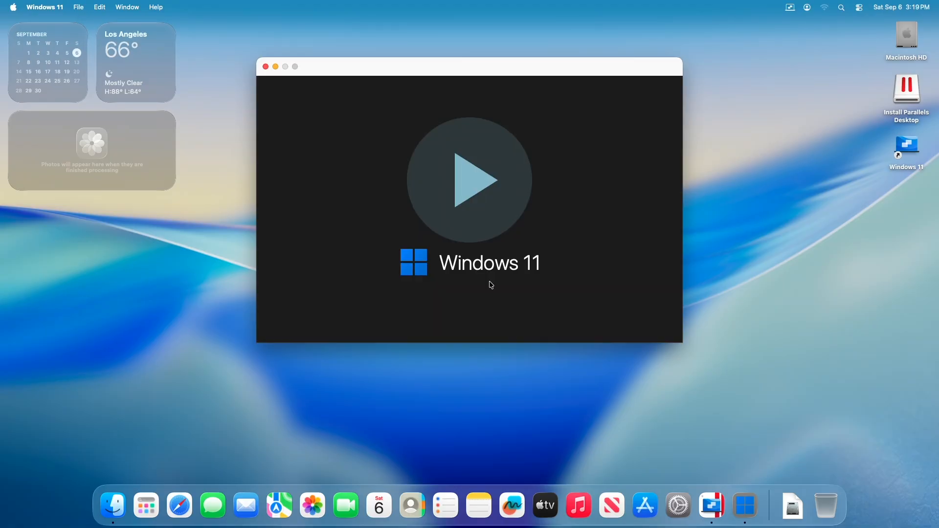
- Start the Windows 11 VM, answer the camera access prompt and let installation proceed
click(469, 180)
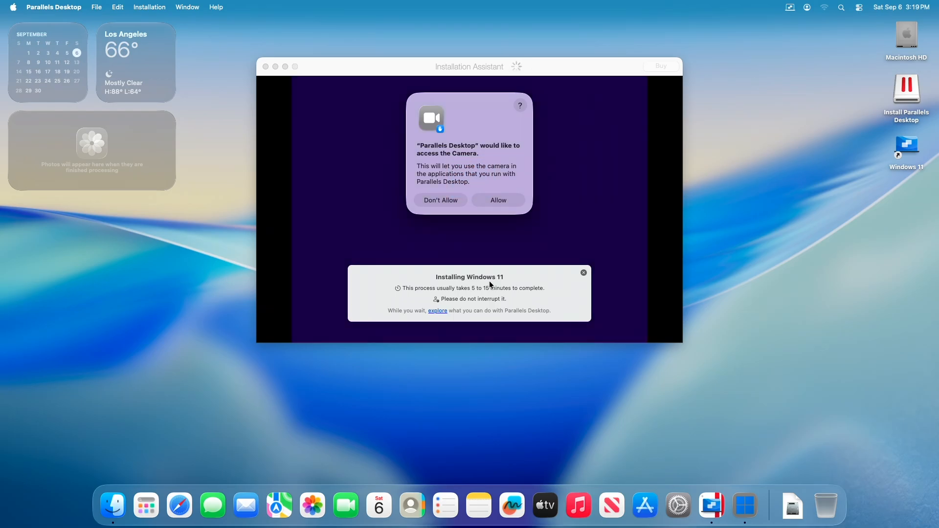
click(498, 199)
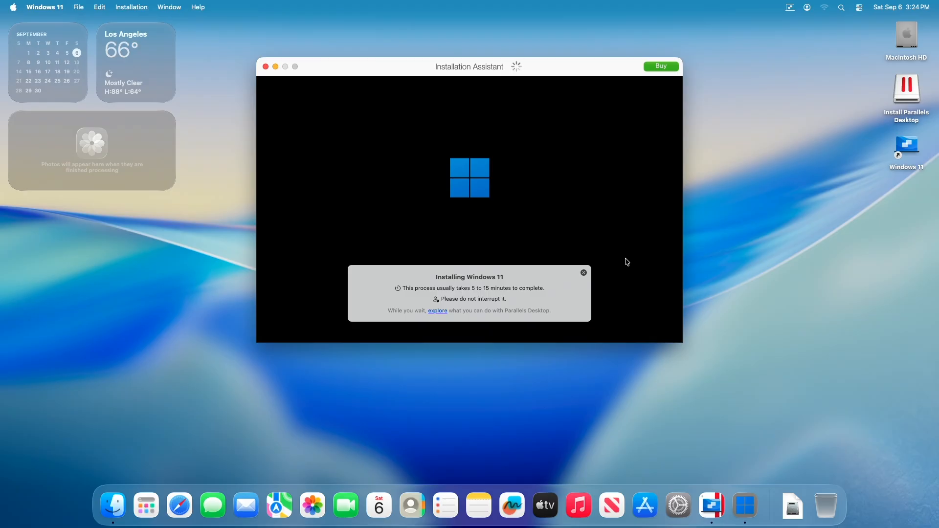
click(583, 271)
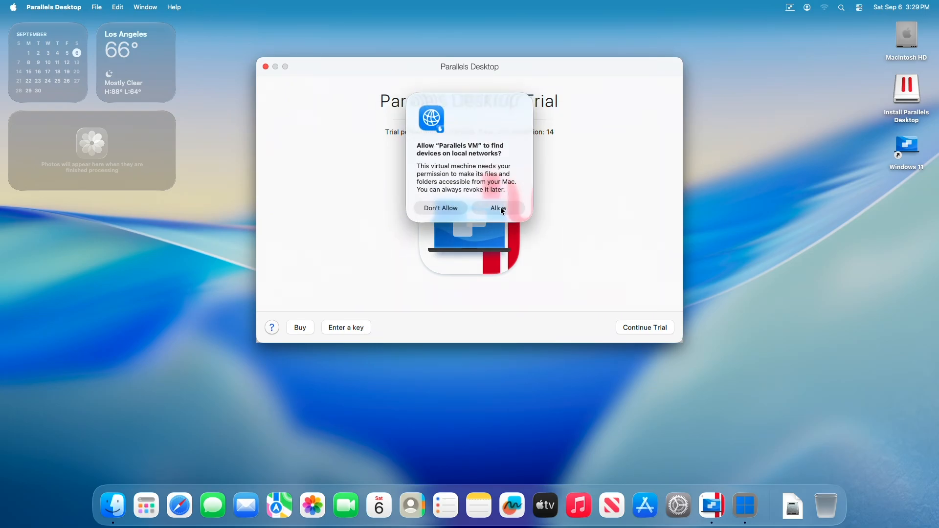
- Allow local network discovery, activate Parallels with the pasted license key, and sign in with Apple
click(498, 207)
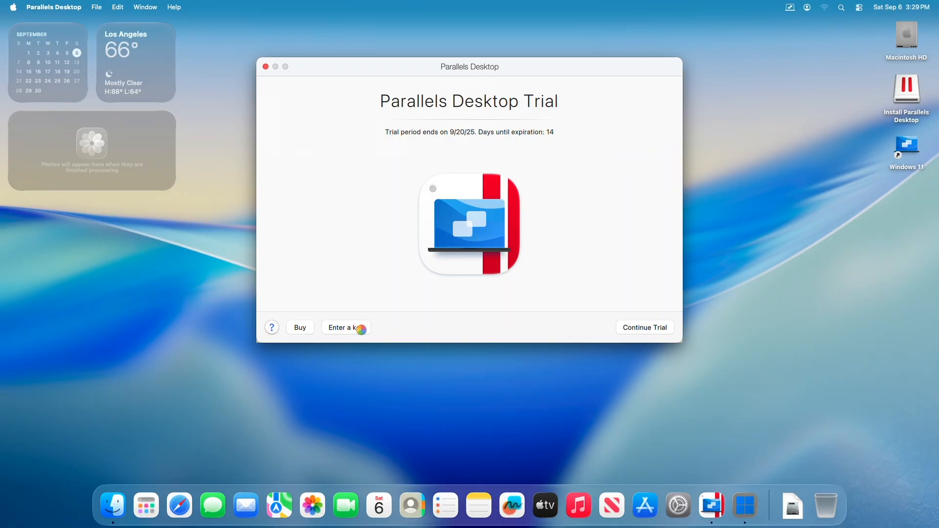
click(341, 327)
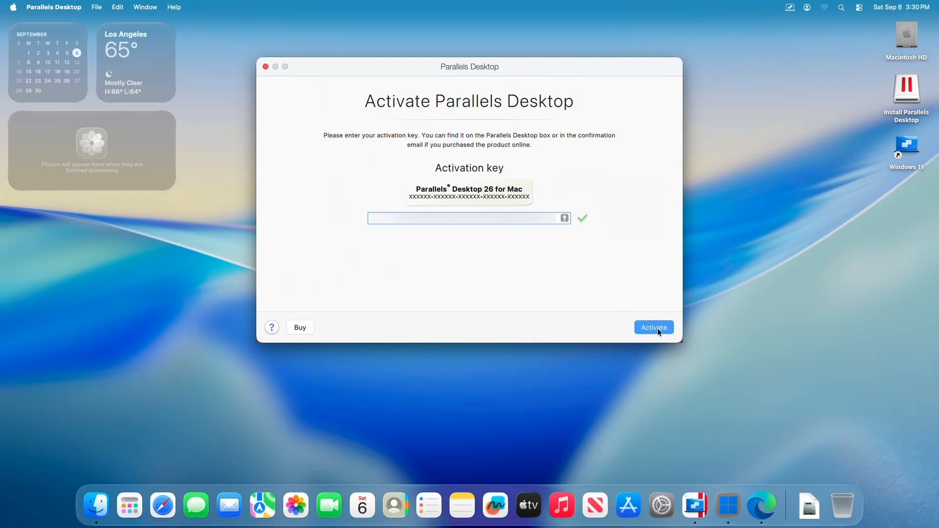
click(653, 326)
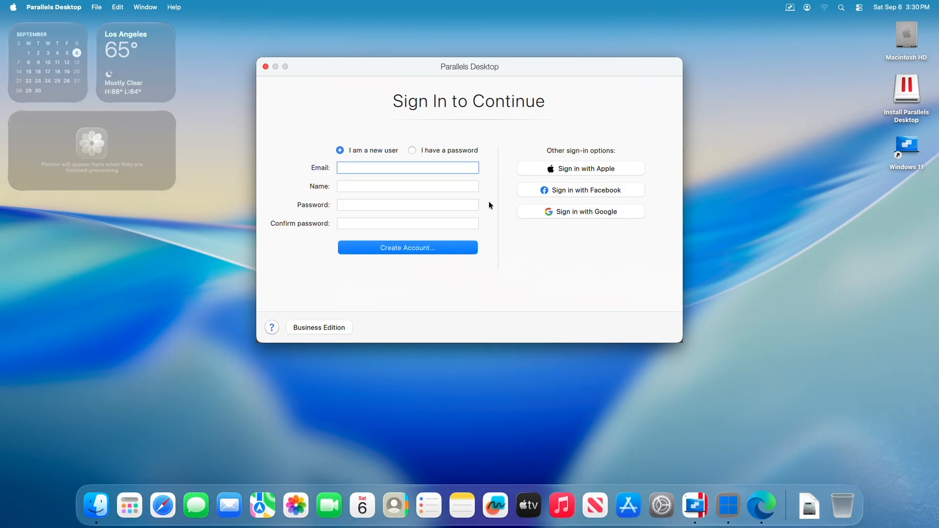
mouse_move(548, 173)
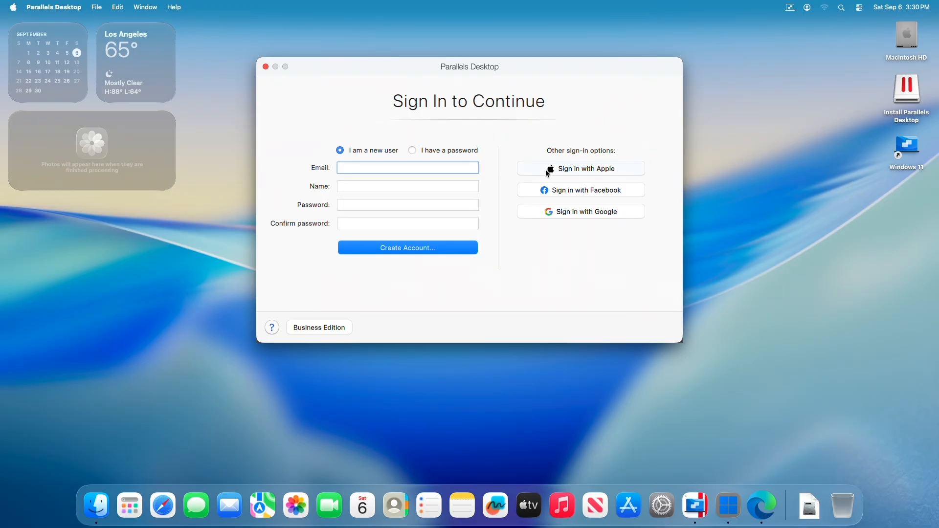
click(581, 169)
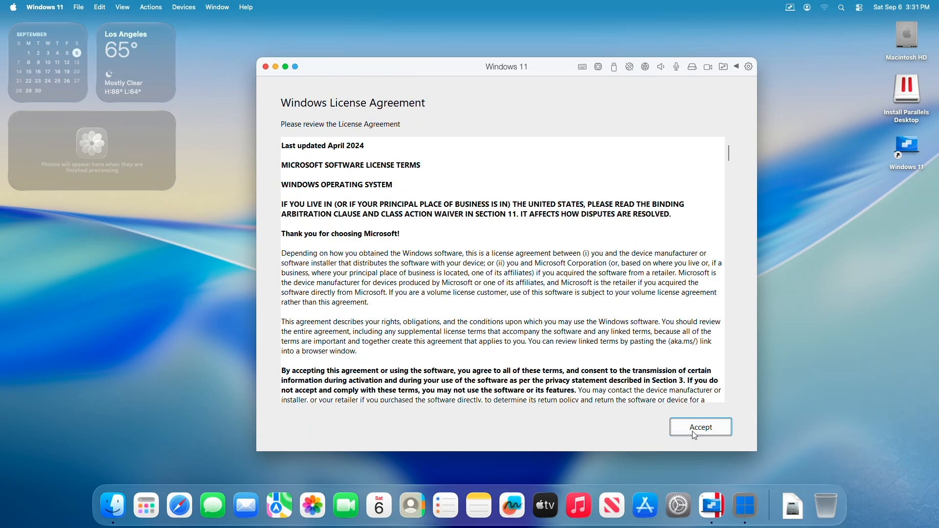
- Accept the Windows License Agreement and launch Windows Settings from the Start menu
click(701, 426)
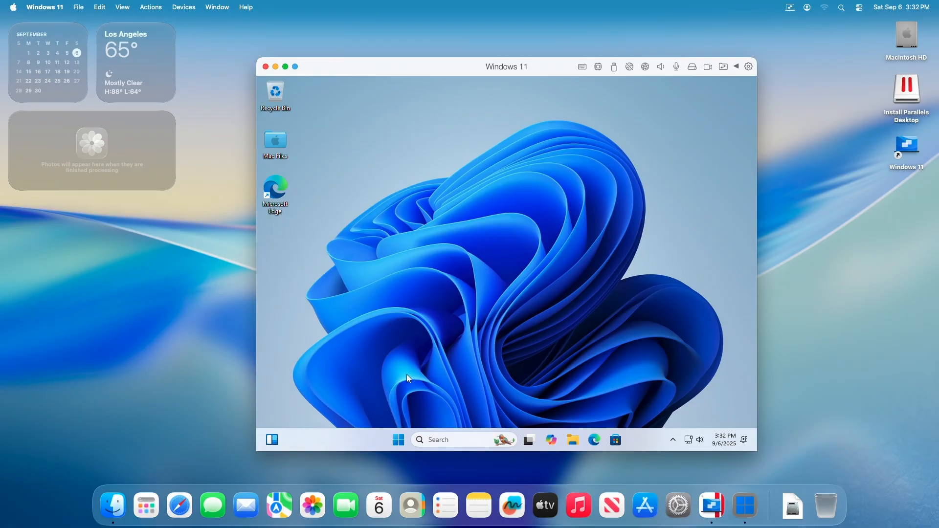
click(398, 441)
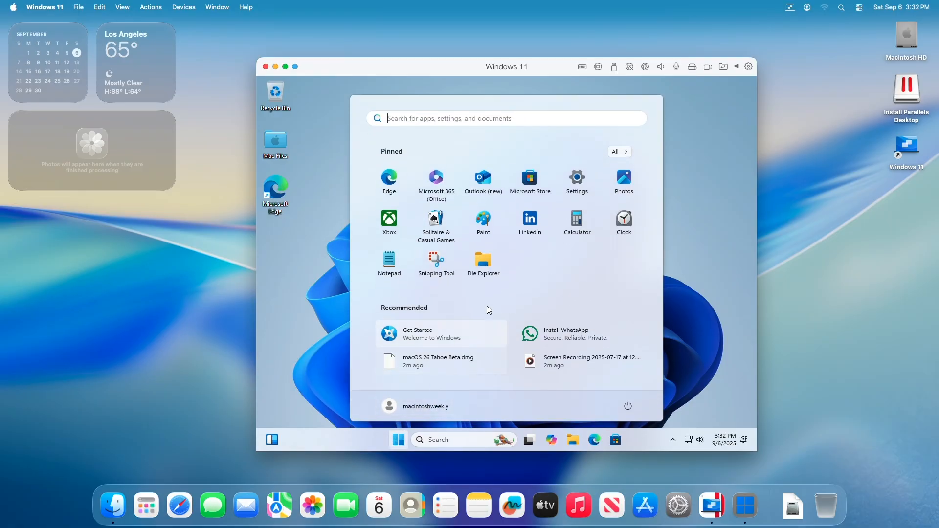
mouse_move(586, 185)
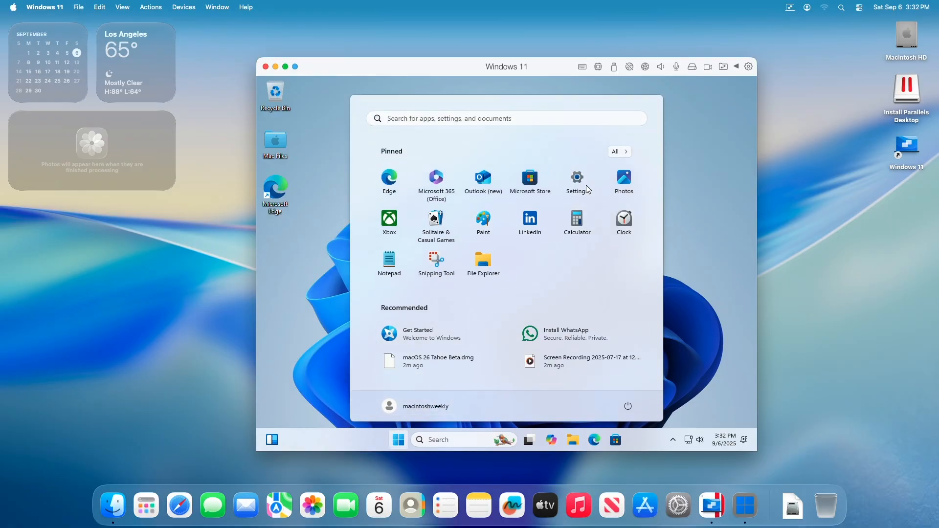
click(578, 177)
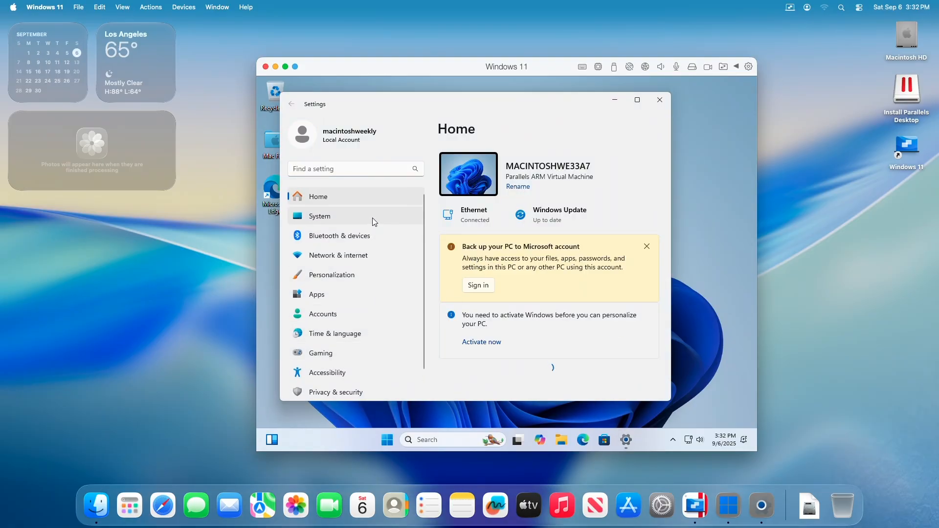
- Review System > About specifications showing the Apple Silicon processor, then close Settings
click(319, 216)
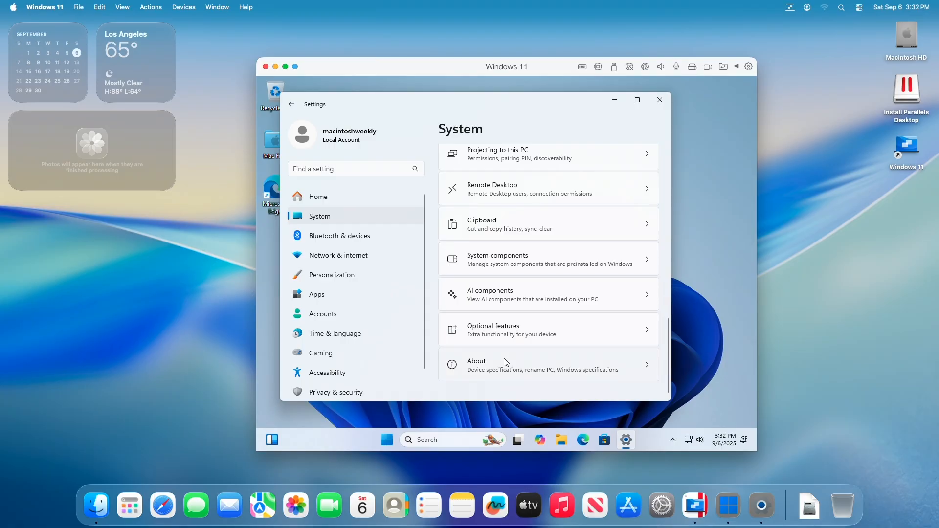
click(505, 364)
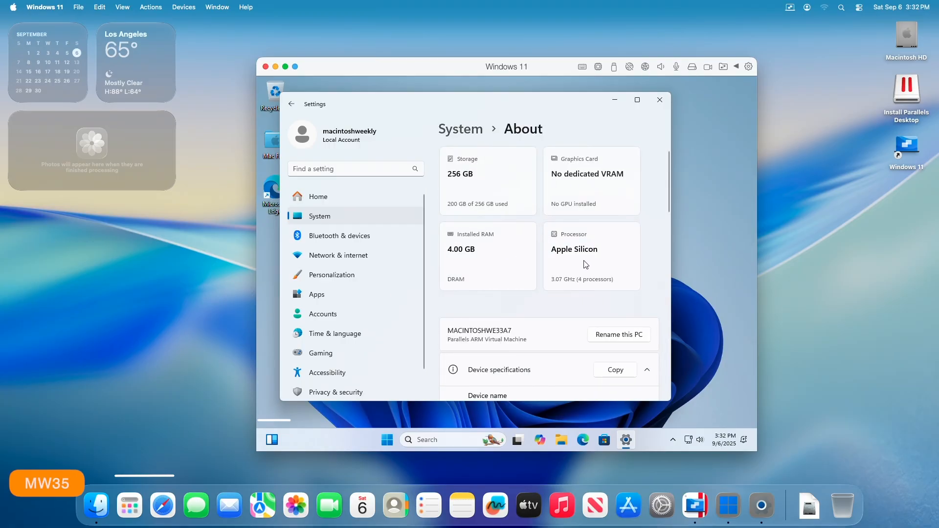
scroll(down, 3)
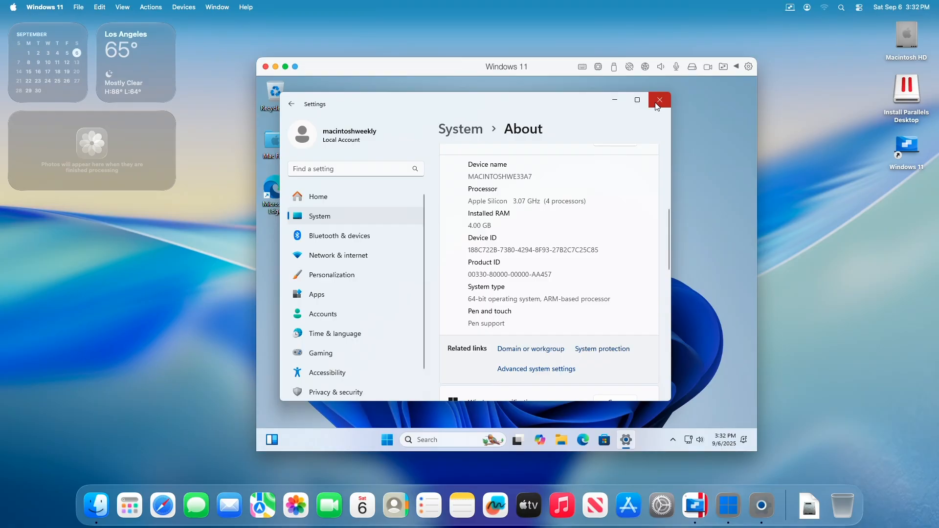
click(659, 100)
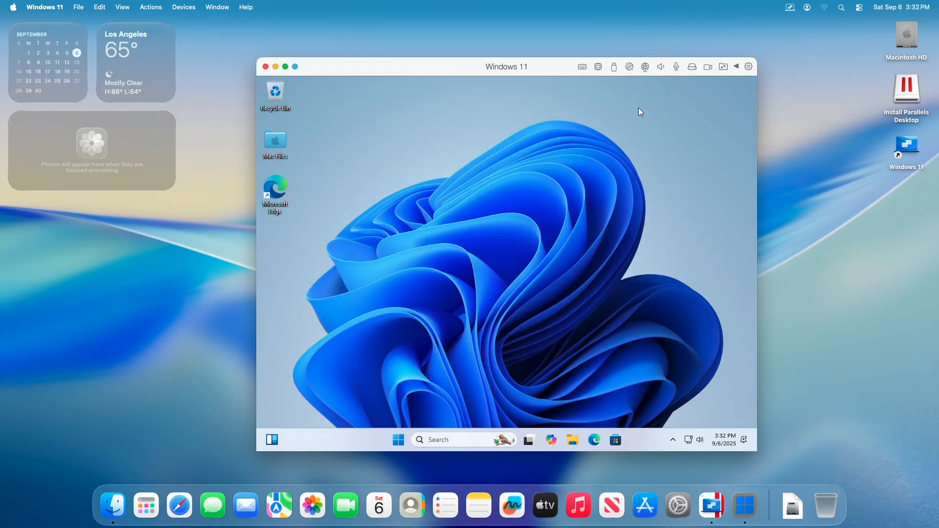